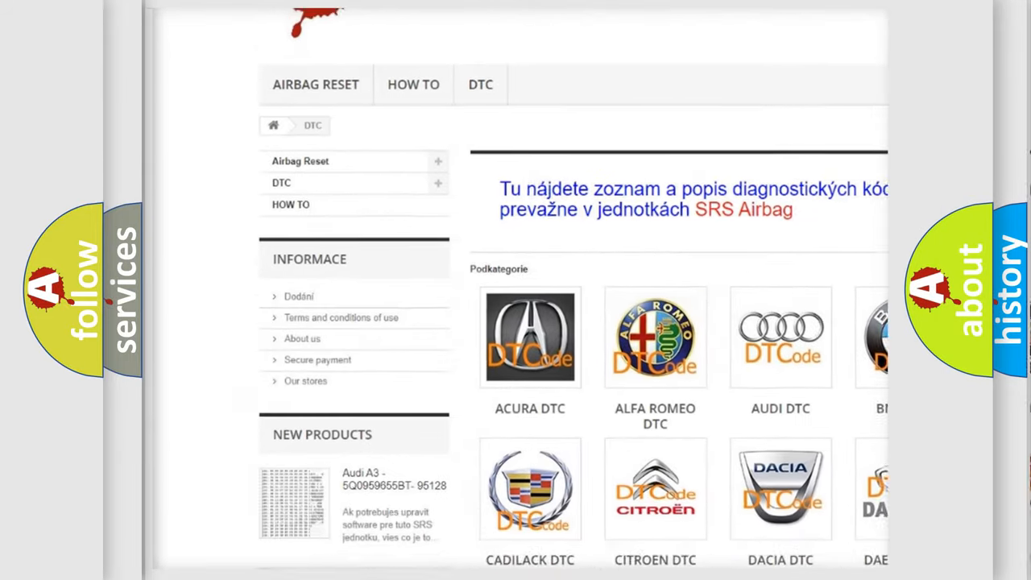
{"action": "scroll", "scroll_direction": "down", "scroll_amount": 3}
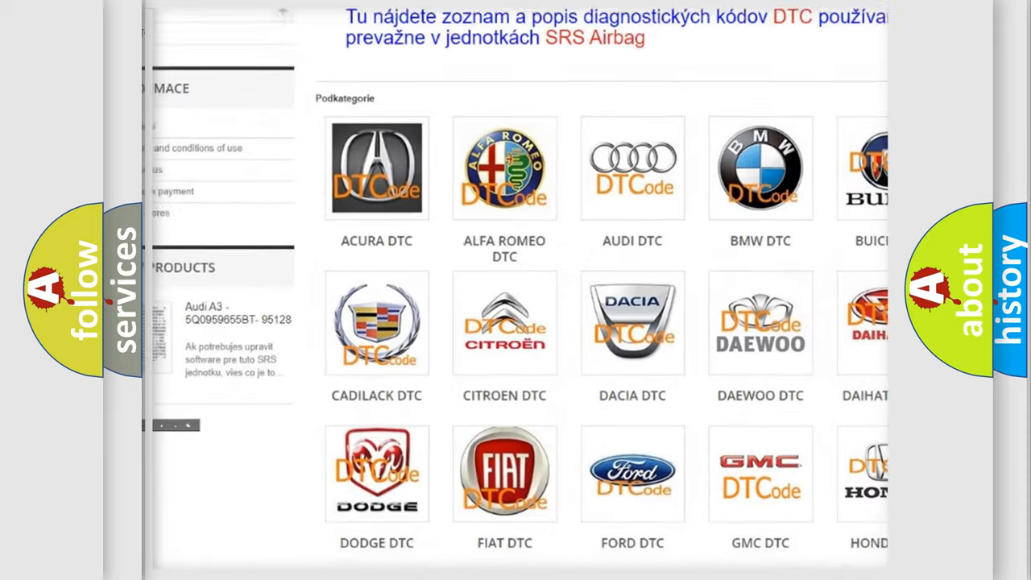
{"action": "scroll", "scroll_direction": "down", "scroll_amount": 3}
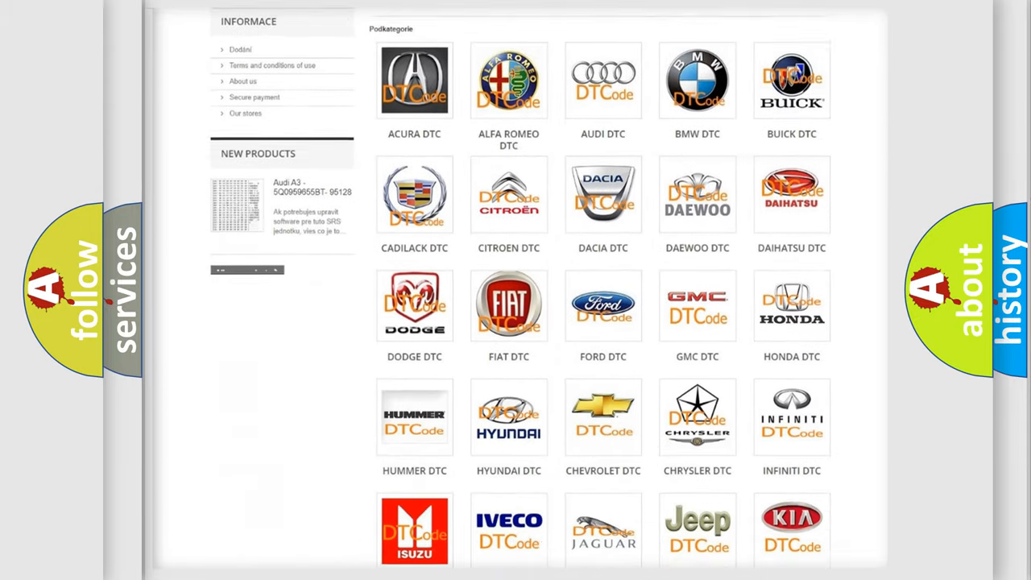
{"action": "scroll", "scroll_direction": "down", "scroll_amount": 3}
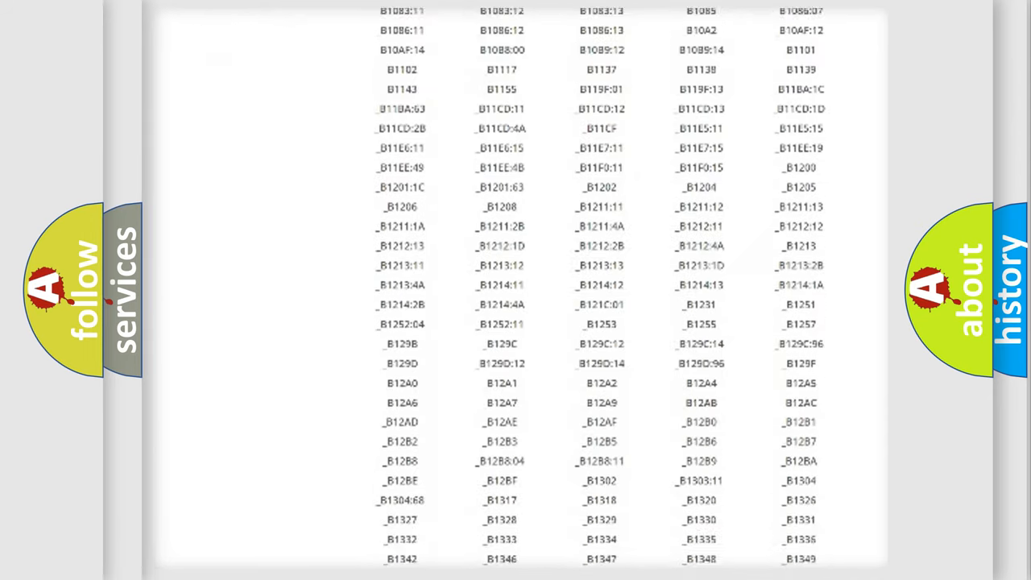
{"action": "scroll", "scroll_direction": "down", "scroll_amount": 3}
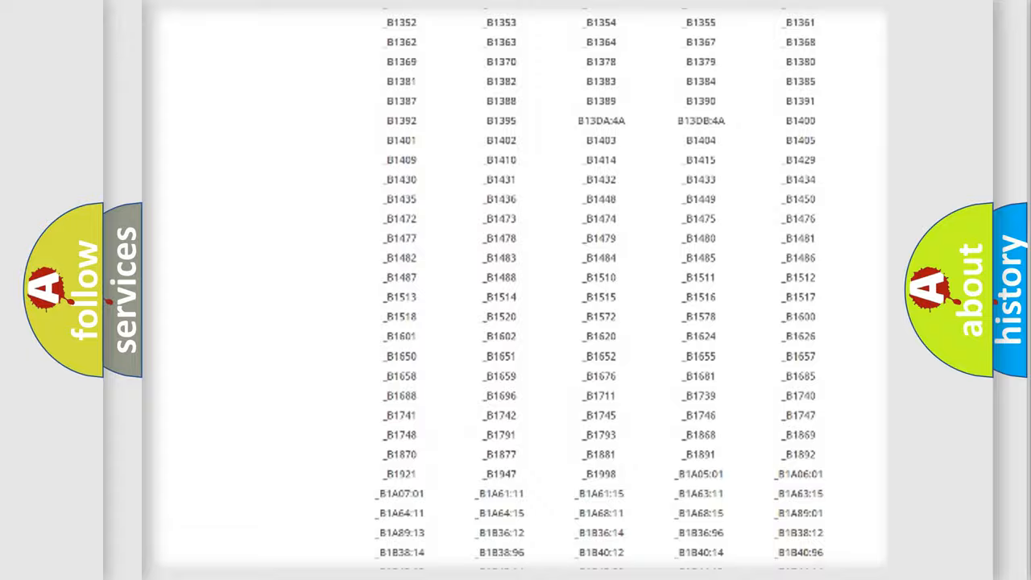